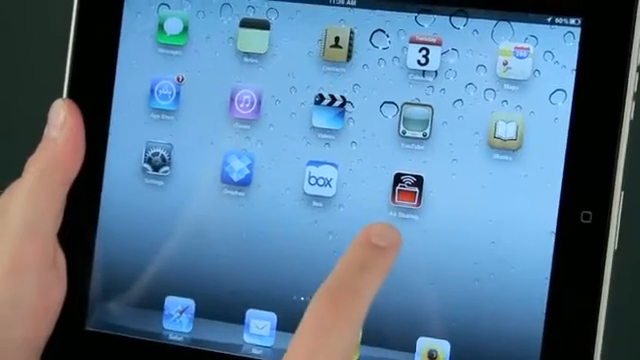
Launch Air Sharing from the iPad Home Screen
click(404, 184)
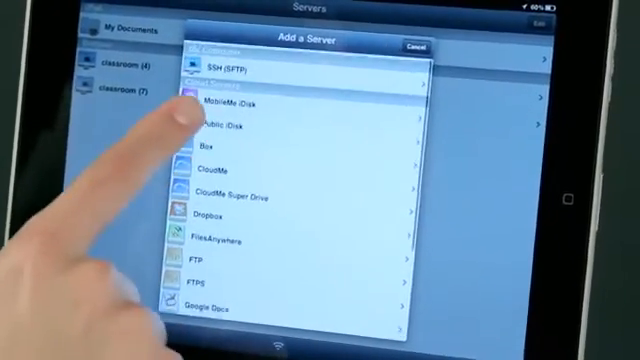
Browse the Add a Server services (SSH, Box, Dropbox, FTP, Google Docs) and cancel without adding one
scroll(down, 3)
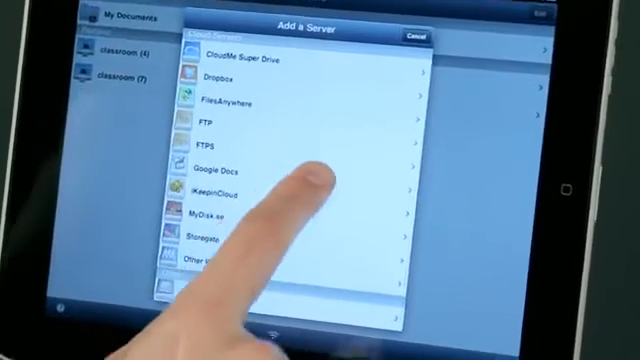
scroll(down, 3)
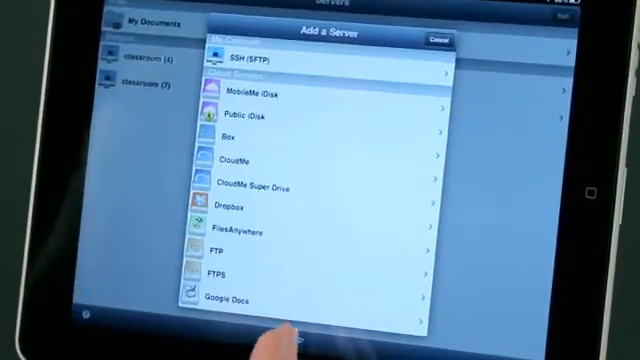
click(436, 40)
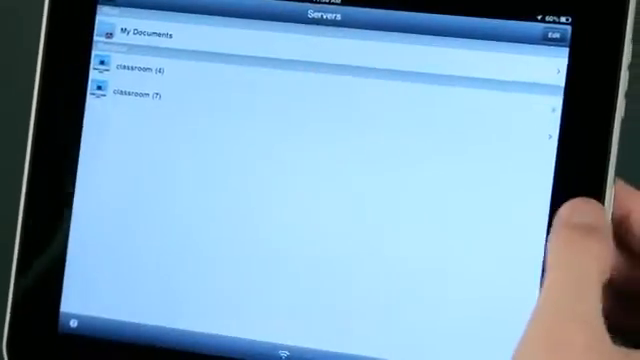